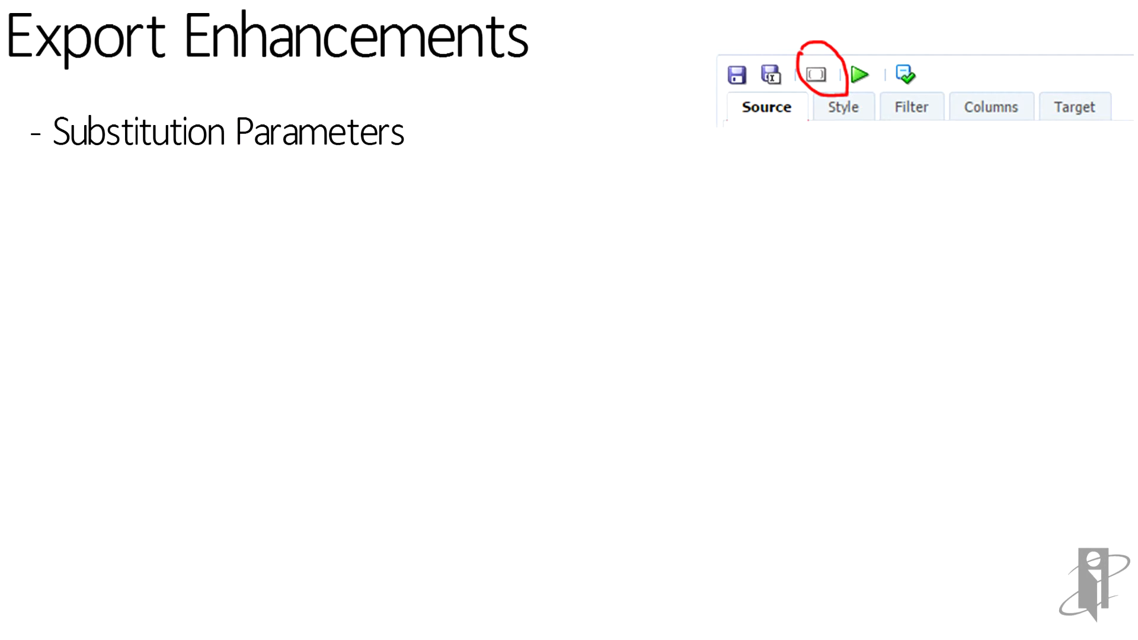
Advance the slide show animation to reveal the Add Parameters dialog listing the DIMName key.
click(815, 74)
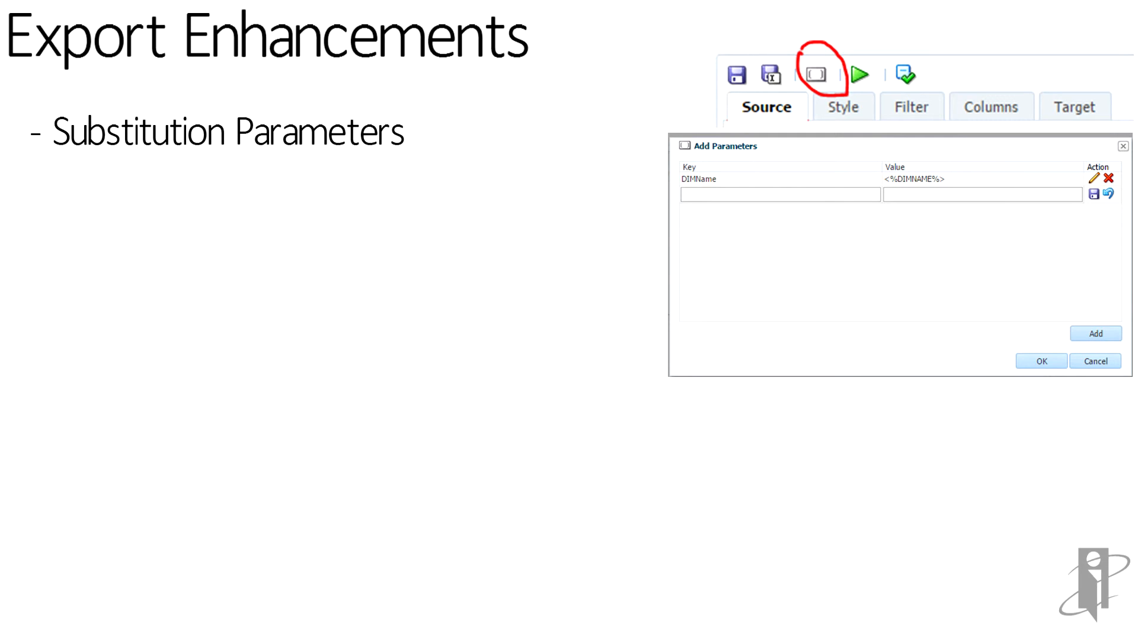